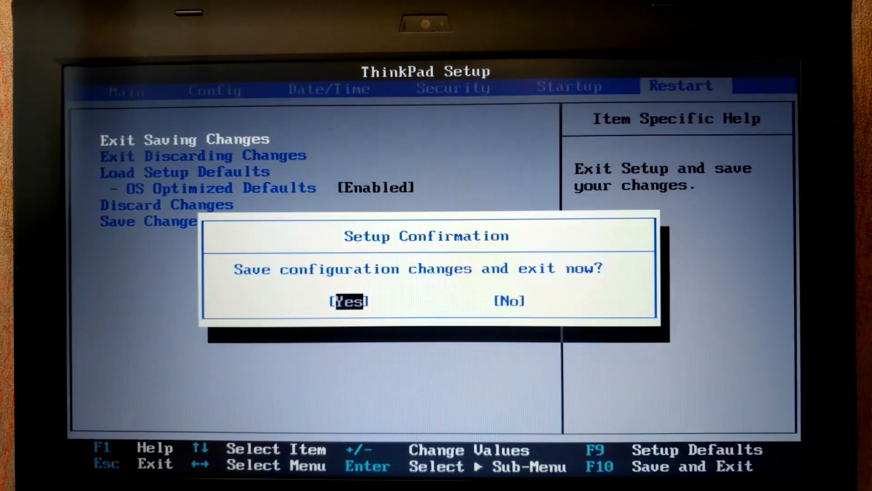
# Step: Confirm Yes in Setup Confirmation to save the BIOS changes and exit ThinkPad Setup
pyautogui.click(349, 301)
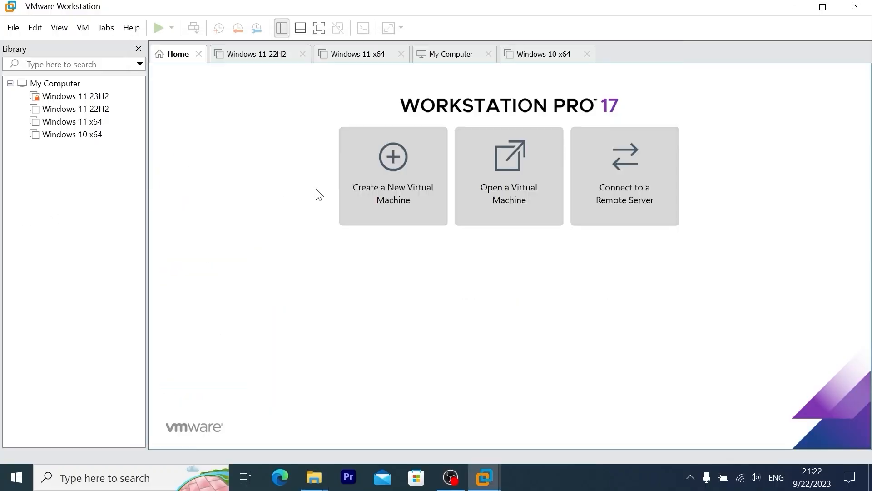
pyautogui.moveTo(378, 167)
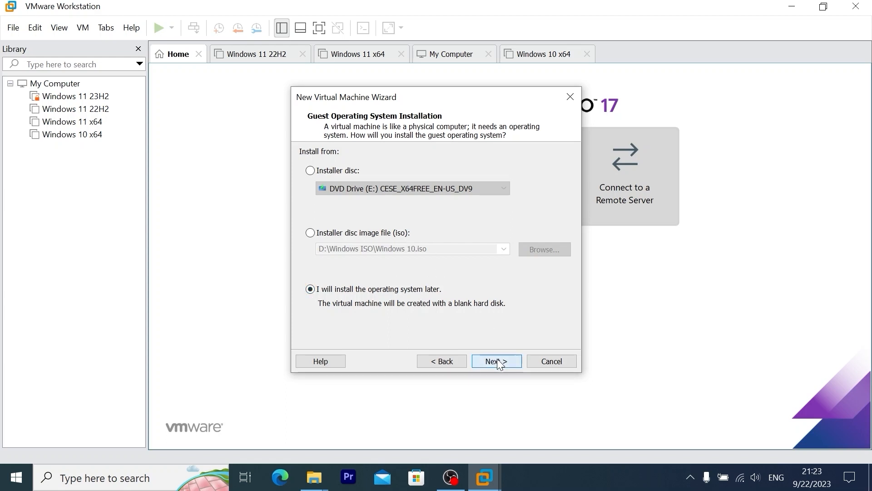
# Step: Create a Windows 10 x64 VM with OS installed later, default name and a 100 GB single-file disk
pyautogui.click(496, 360)
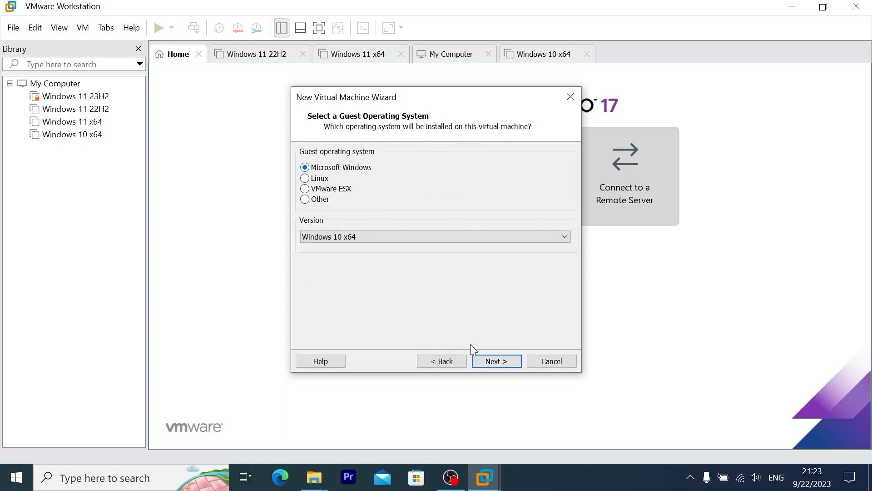
pyautogui.click(497, 361)
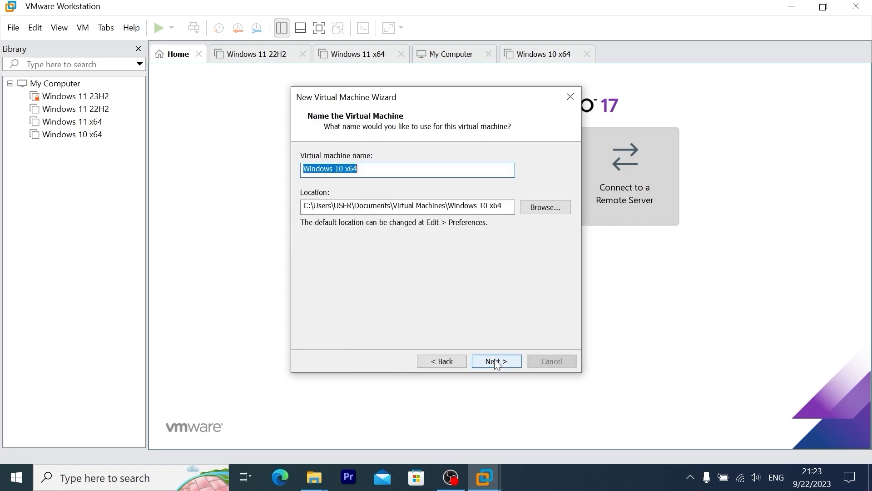
pyautogui.click(496, 361)
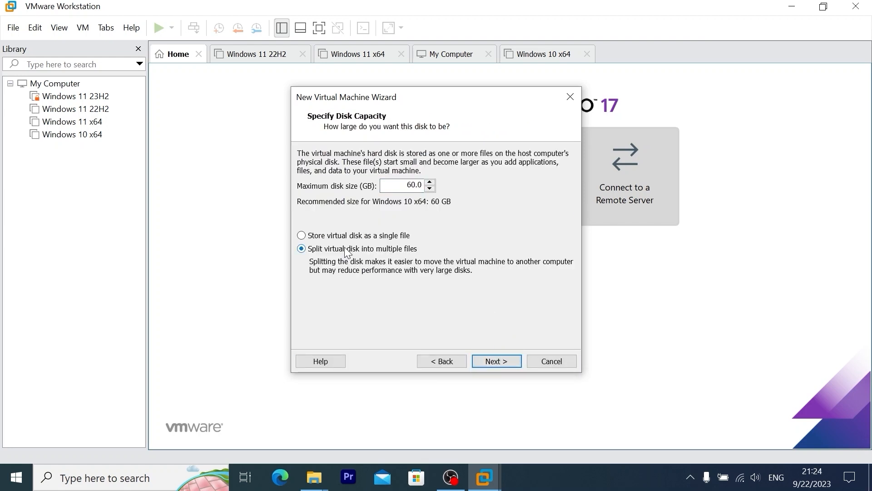
pyautogui.click(300, 236)
pyautogui.write('100')
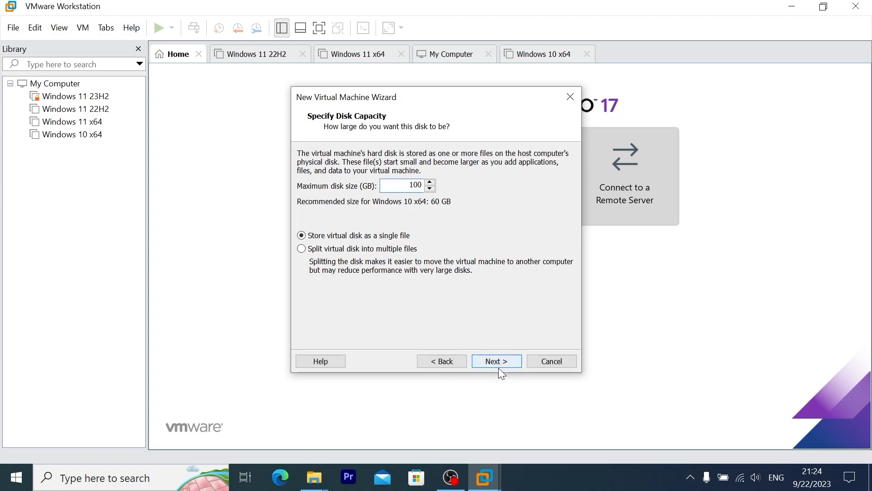
pyautogui.click(496, 361)
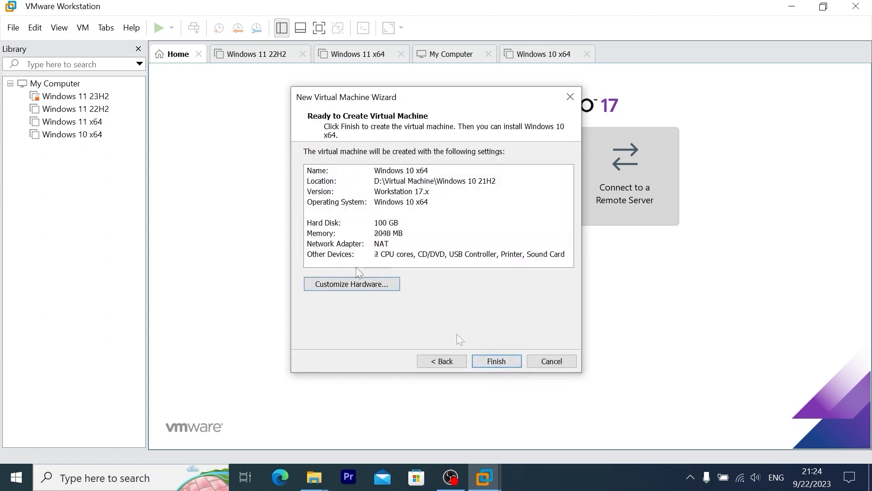
pyautogui.click(496, 362)
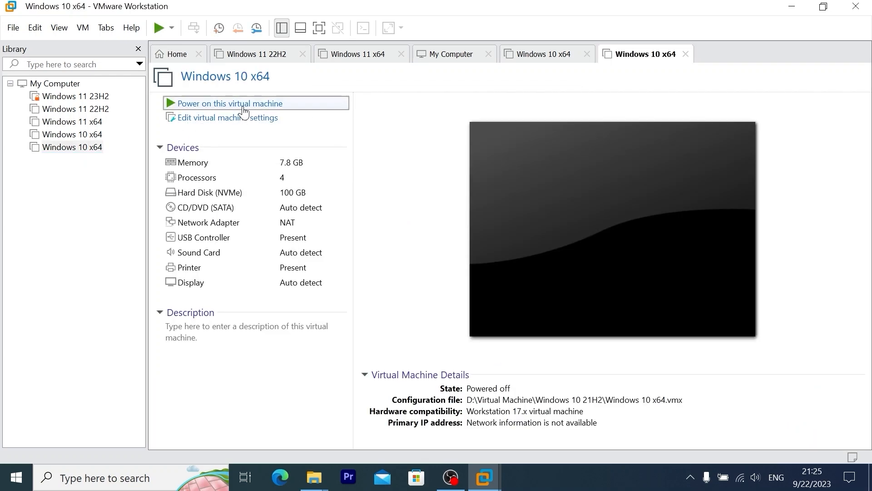
# Step: Power on the VM and connect the SanDisk 3.2Gen1 USB drive to the guest
pyautogui.click(229, 103)
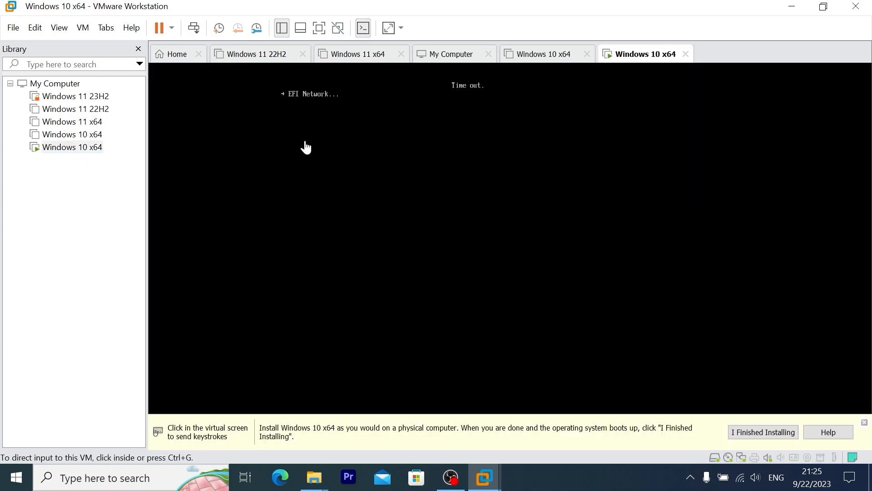
pyautogui.click(82, 27)
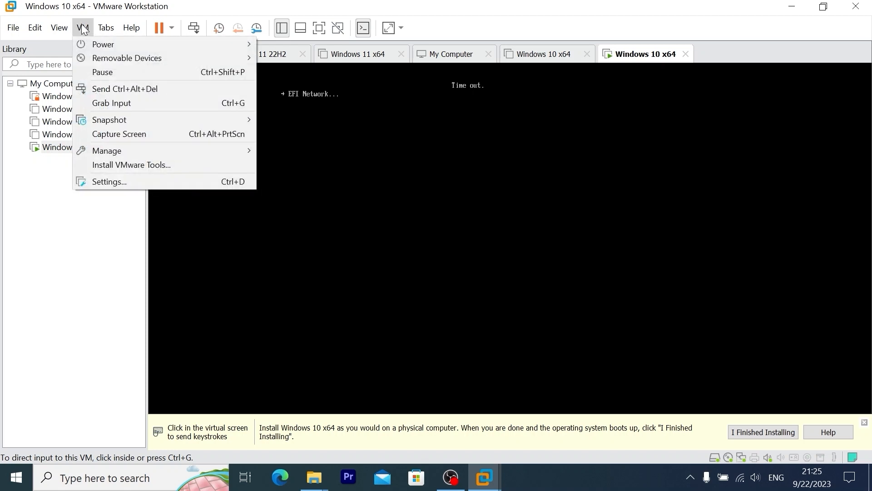
pyautogui.moveTo(103, 44)
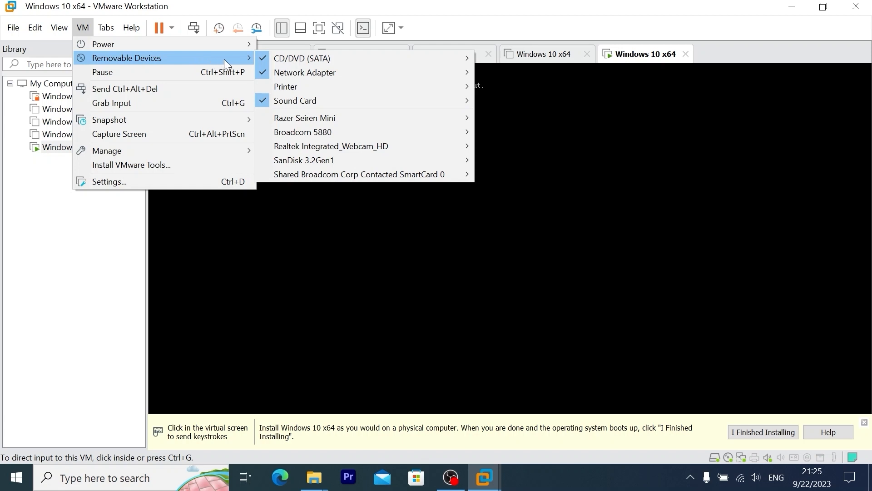
pyautogui.moveTo(385, 161)
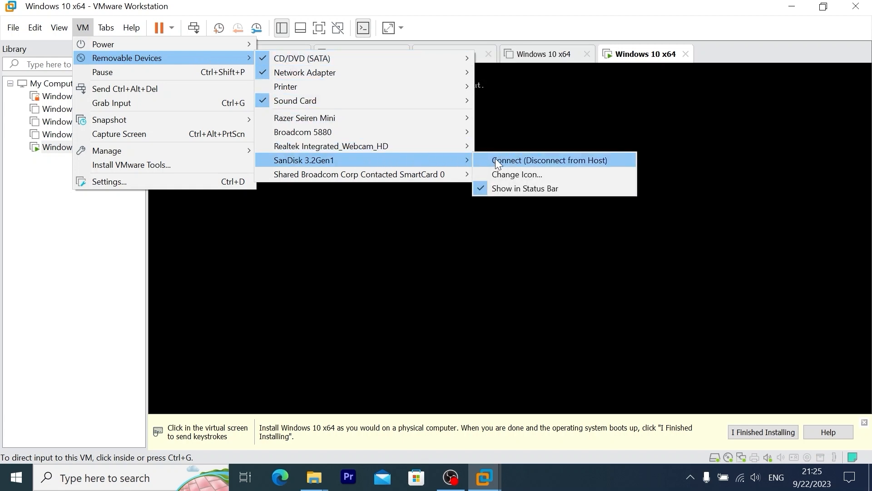
pyautogui.click(549, 160)
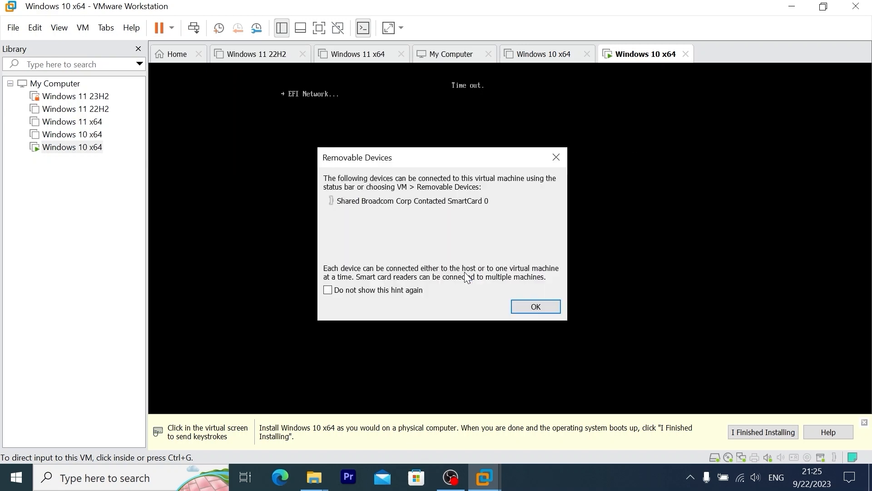
pyautogui.click(536, 306)
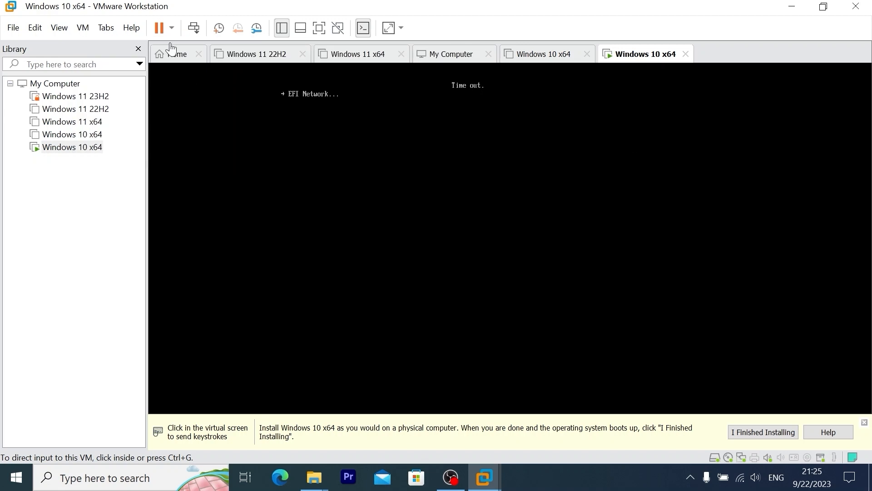
# Step: Restart the guest from the power menu so it boots the installer from USB
pyautogui.click(172, 28)
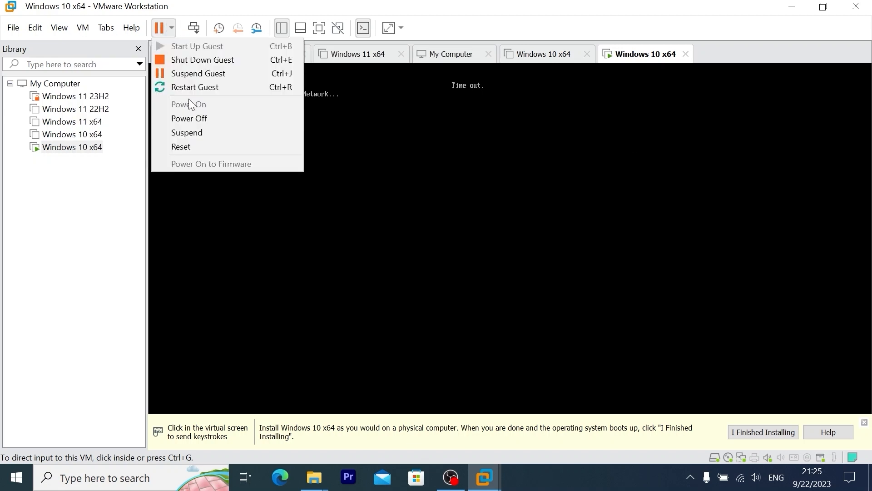
pyautogui.click(181, 146)
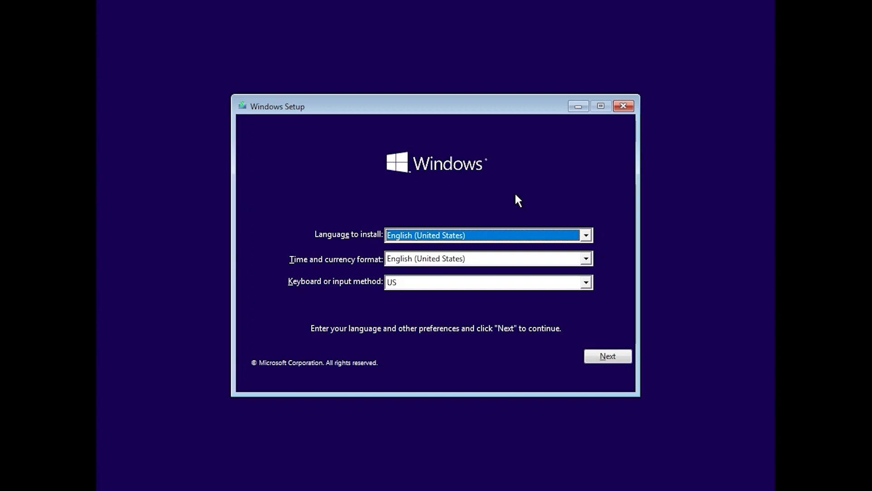
pyautogui.moveTo(605, 419)
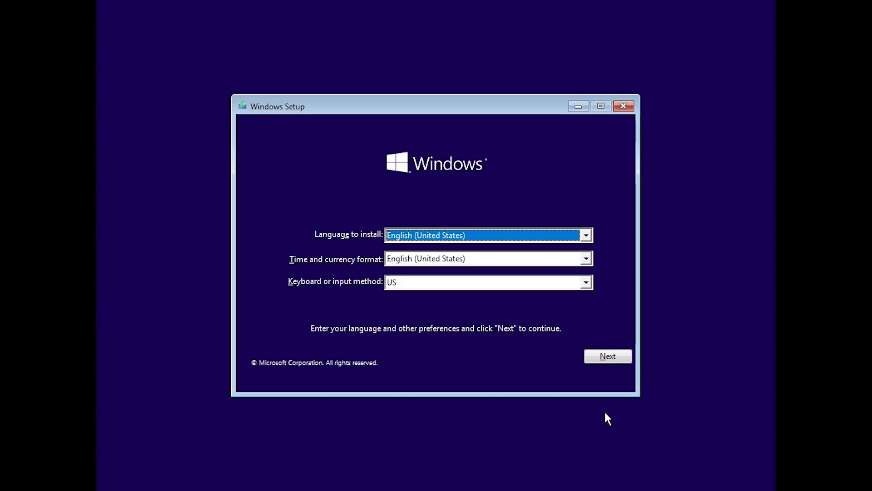
# Step: Start setup with default language, choose Windows 10 Enterprise N LTSC Evaluation and accept the license terms
pyautogui.click(608, 357)
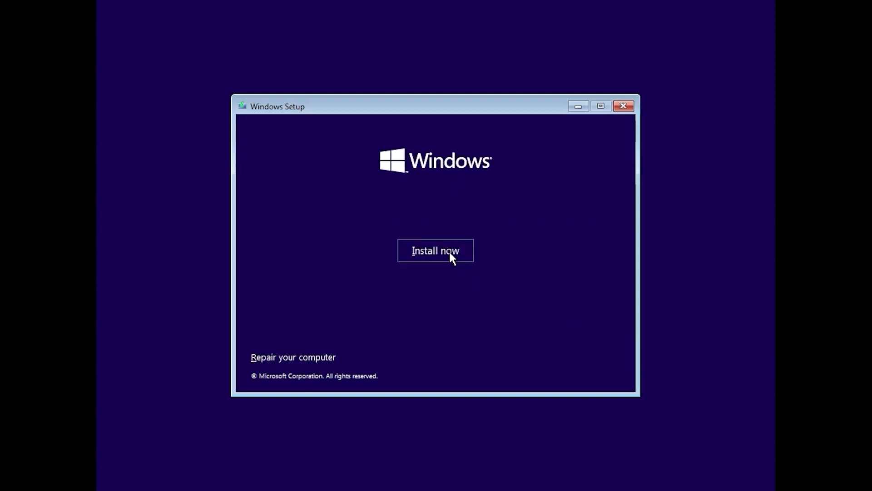
pyautogui.click(435, 251)
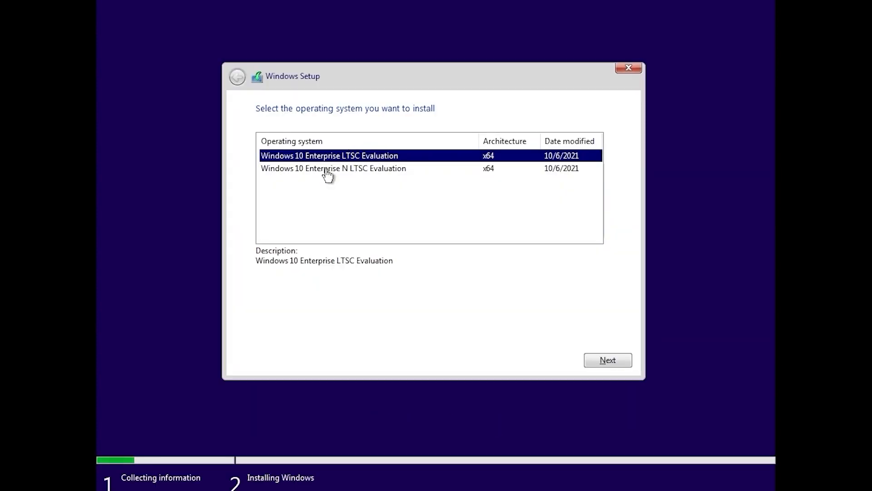
pyautogui.click(333, 169)
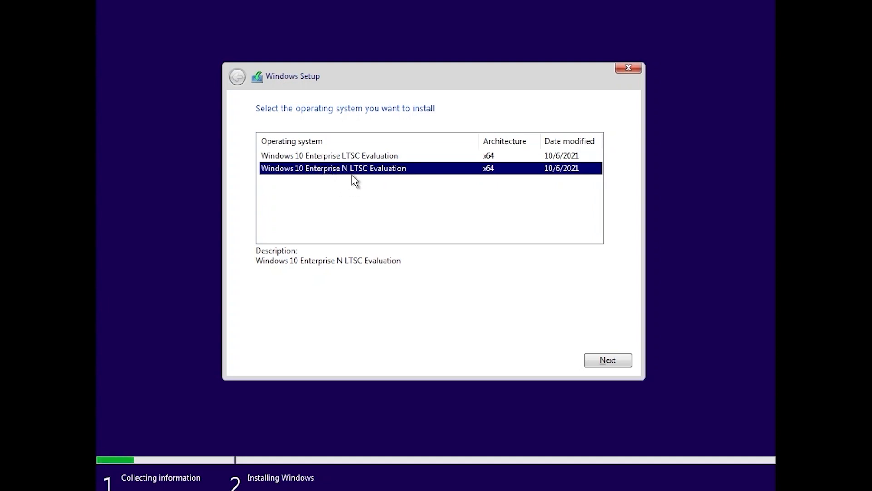
pyautogui.moveTo(377, 183)
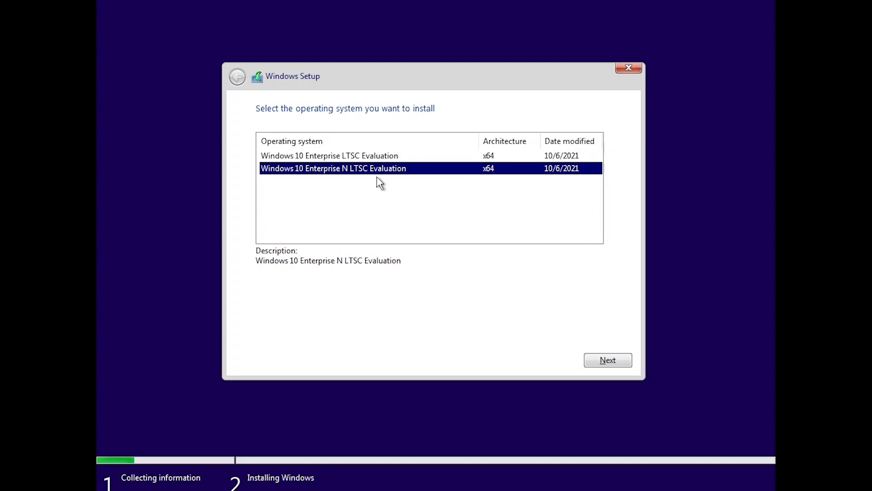
pyautogui.click(607, 360)
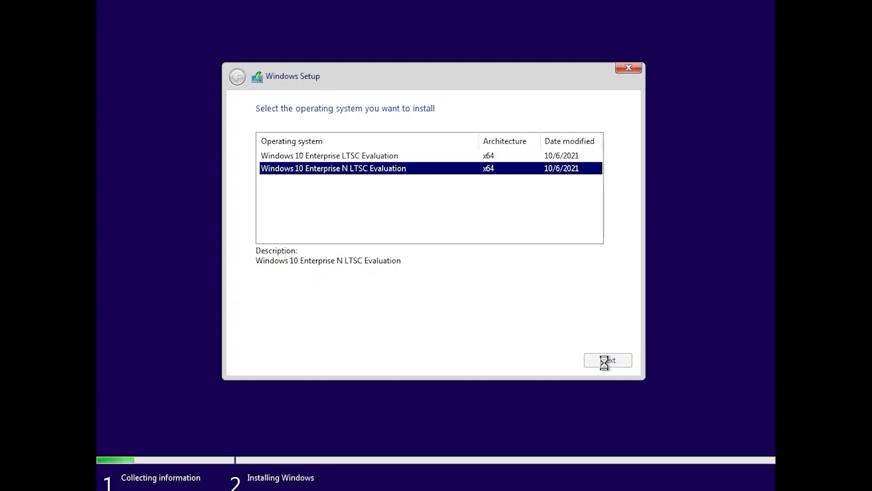
pyautogui.click(607, 360)
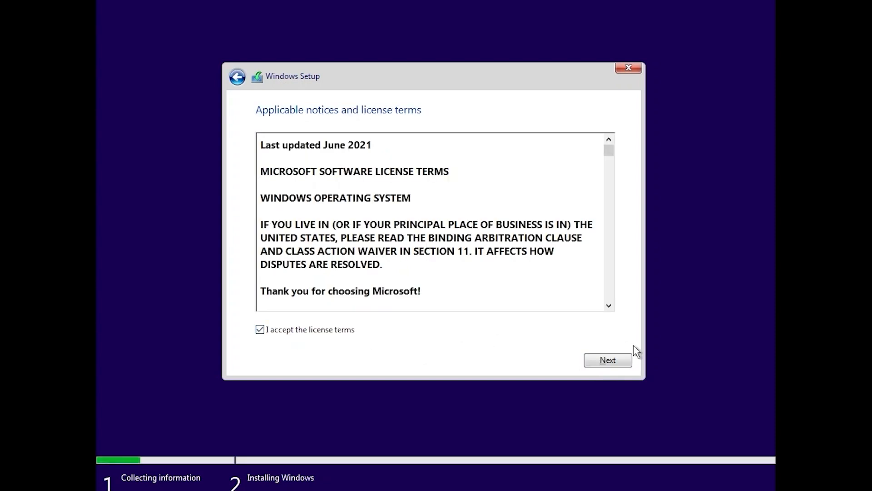
pyautogui.click(608, 360)
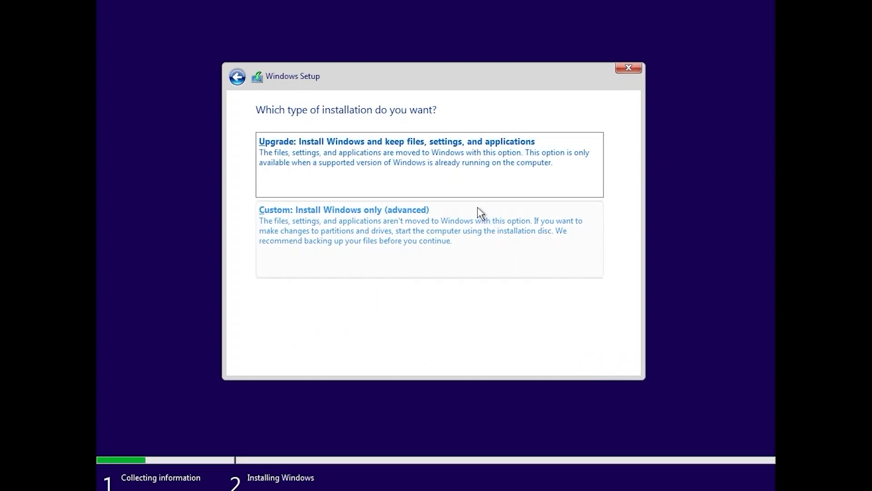
# Step: Do a custom install: create a 102400 MB partition and install onto the 99.9 GB Partition 3
pyautogui.click(344, 210)
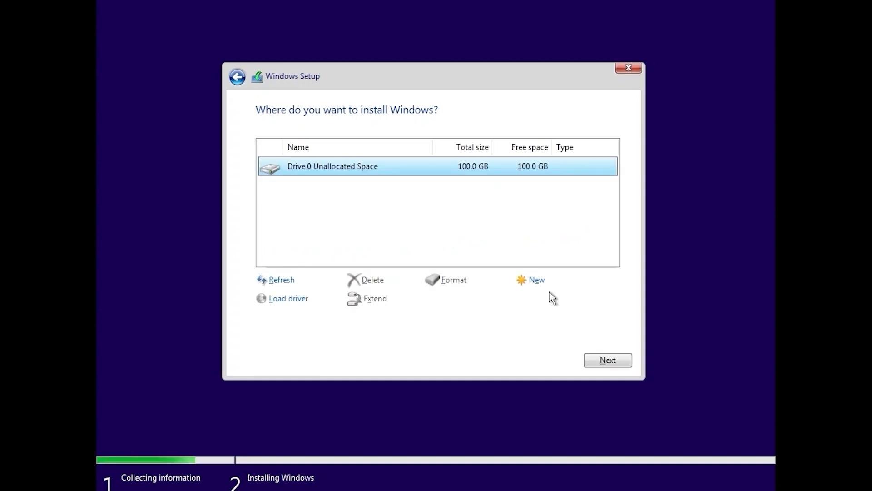
pyautogui.click(536, 280)
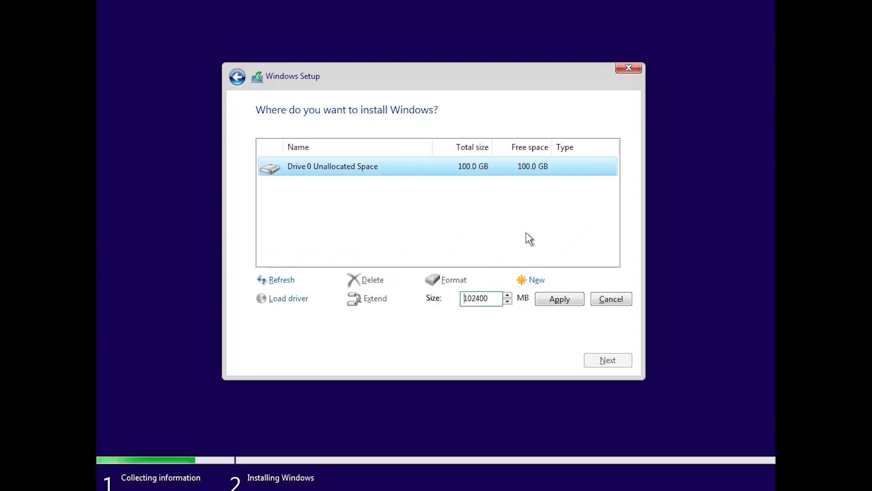
pyautogui.moveTo(541, 291)
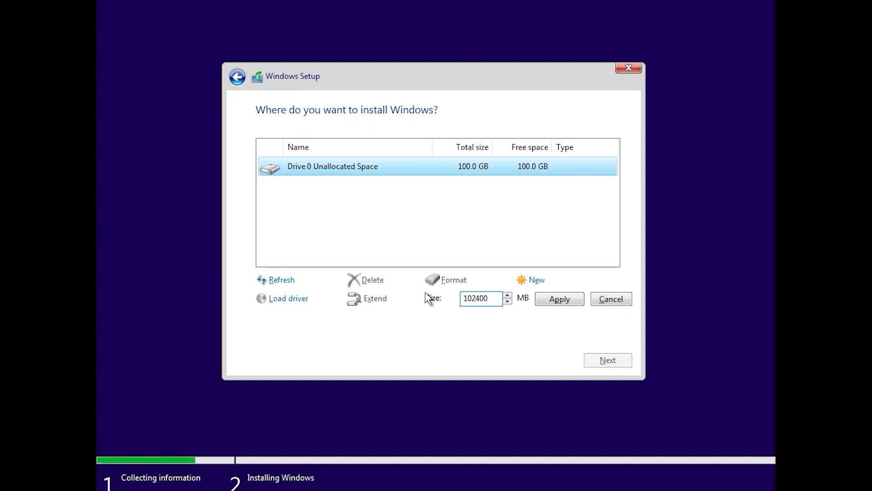
pyautogui.click(560, 298)
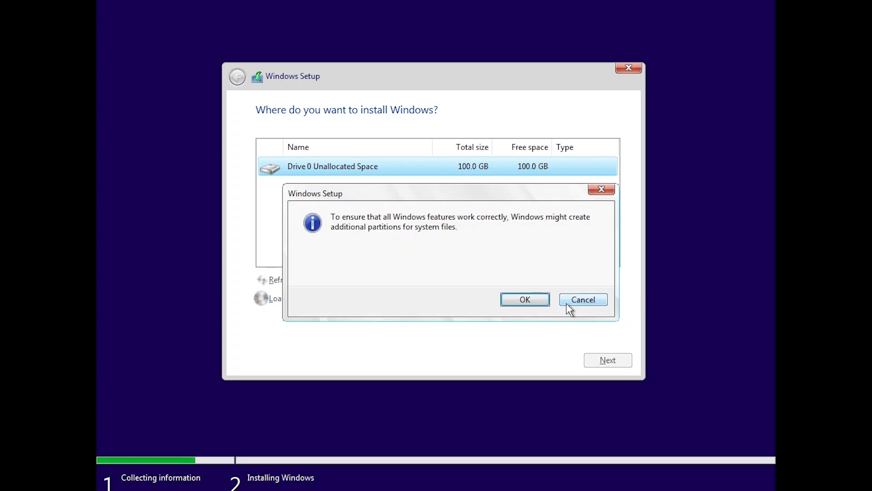
pyautogui.click(525, 299)
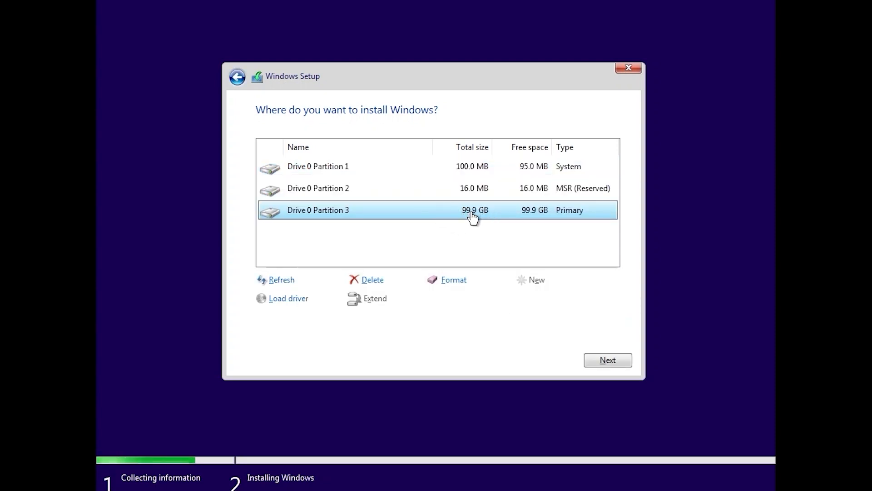
pyautogui.moveTo(462, 240)
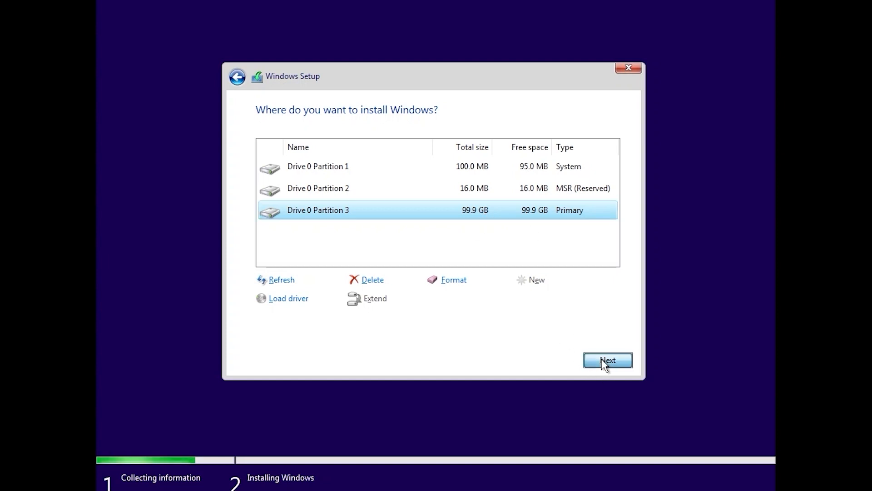
pyautogui.click(608, 360)
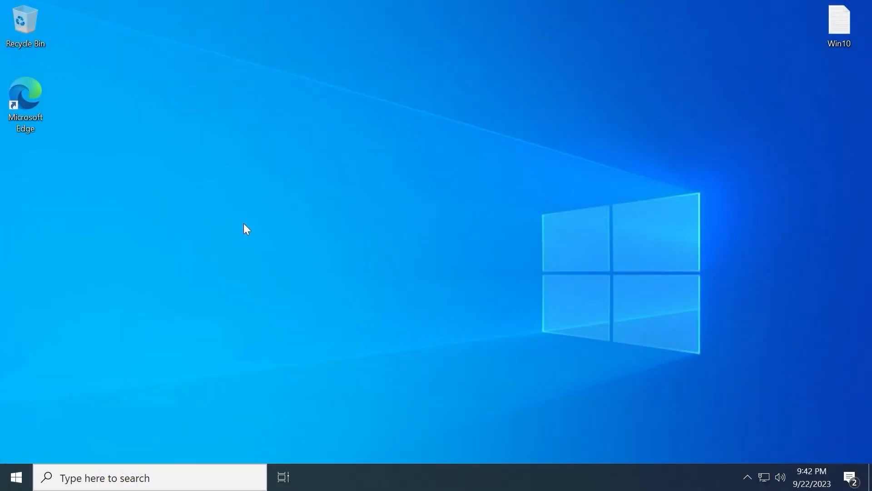
pyautogui.moveTo(72, 432)
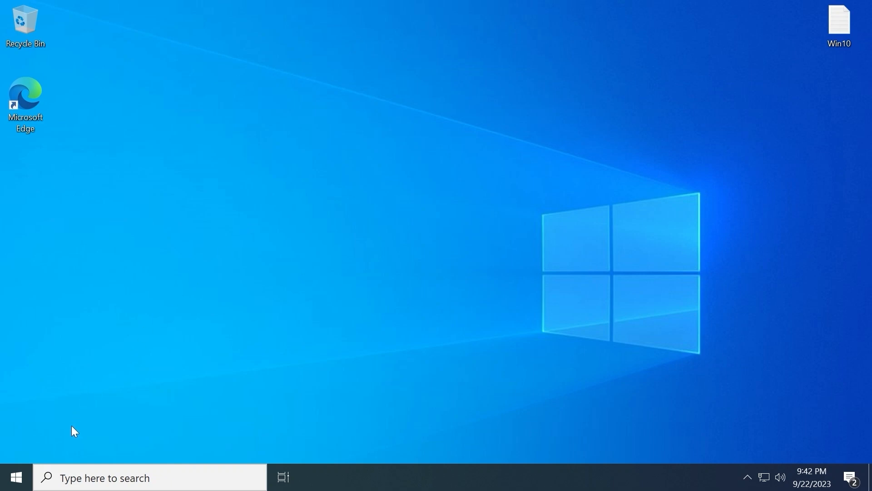
pyautogui.moveTo(13, 479)
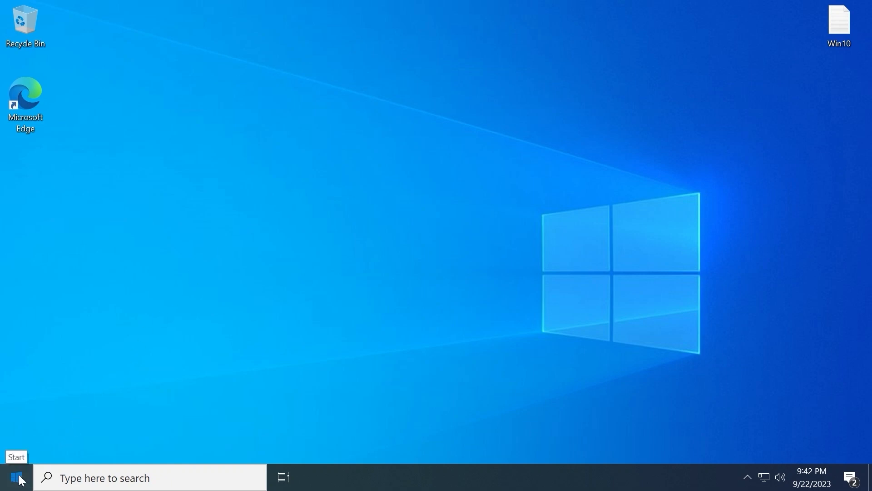
# Step: Search the Start menu for 'settings' then 'store' to list Storage settings results
pyautogui.click(16, 476)
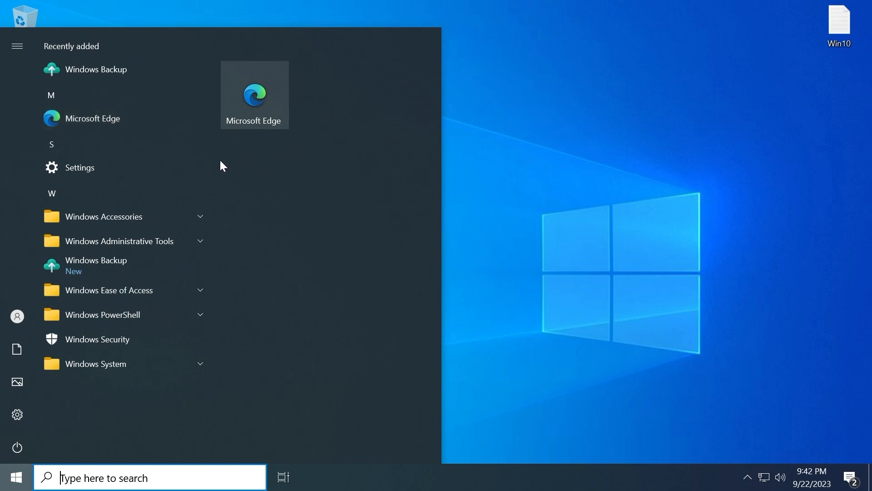
pyautogui.write('settings')
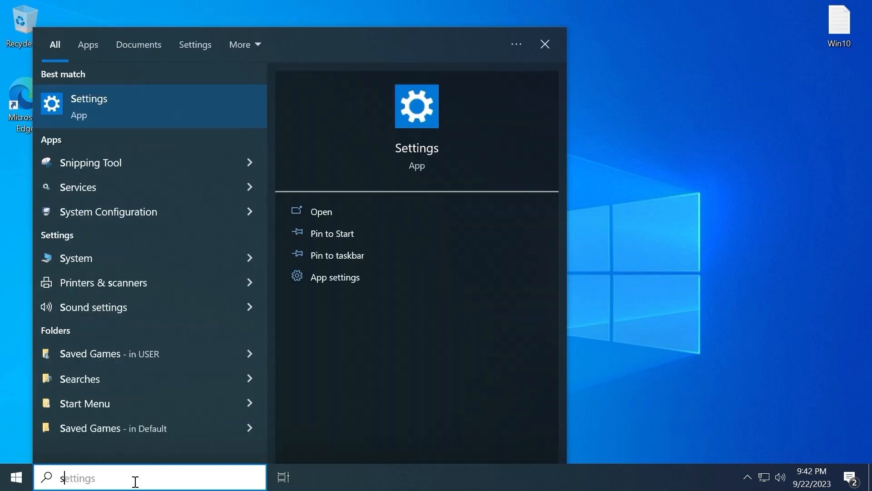
pyautogui.write('store')
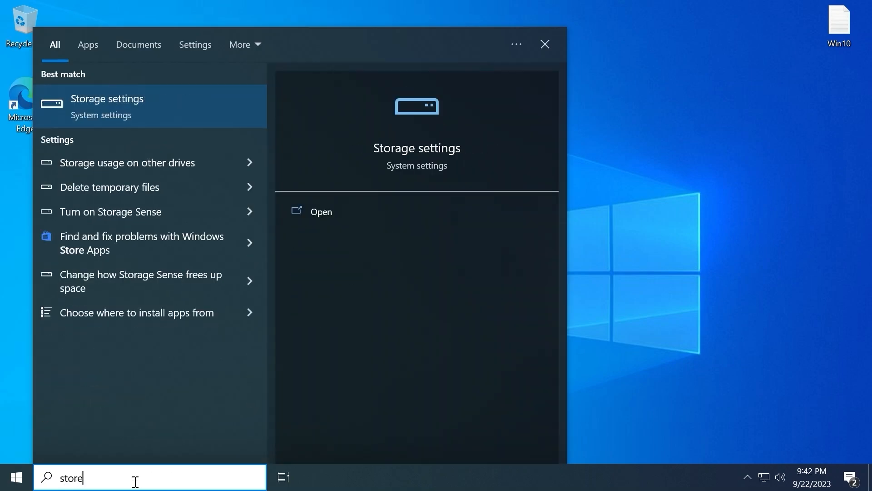
pyautogui.moveTo(15, 470)
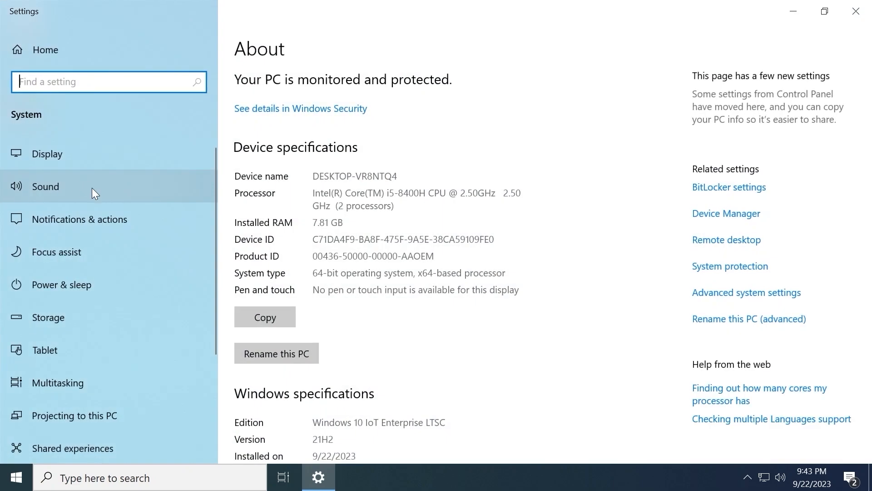
# Step: Scroll About to Windows specifications and highlight version 21H2 of Windows 10 IoT Enterprise LTSC
pyautogui.scroll(-3)
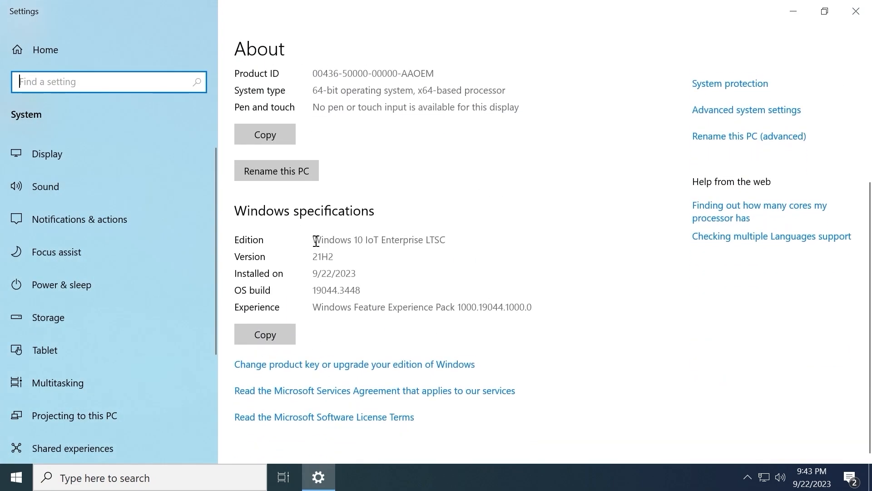
pyautogui.moveTo(319, 243)
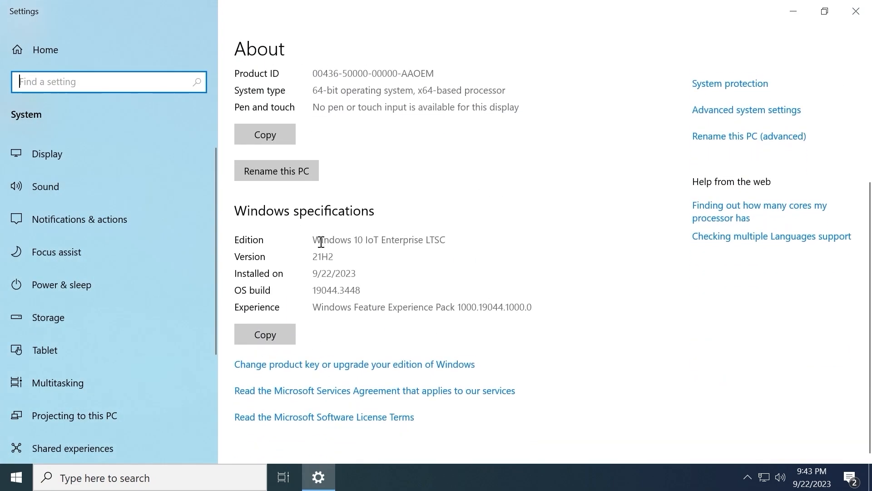
pyautogui.moveTo(433, 254)
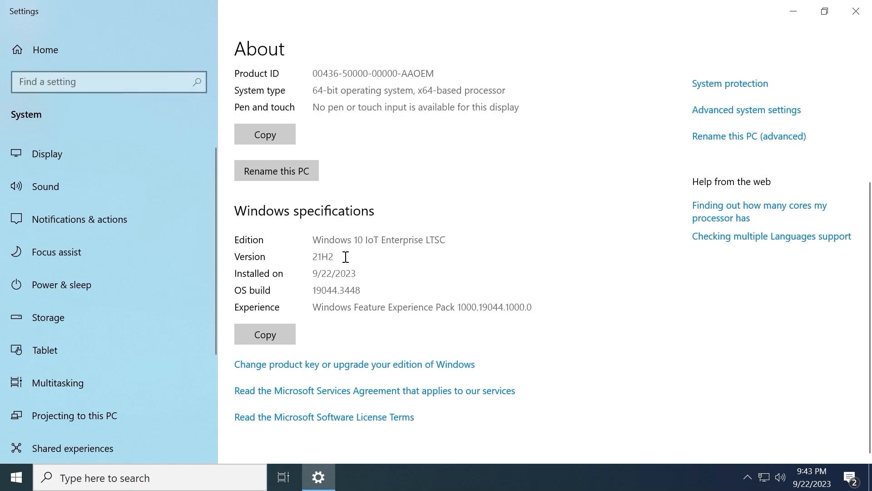
pyautogui.doubleClick(322, 256)
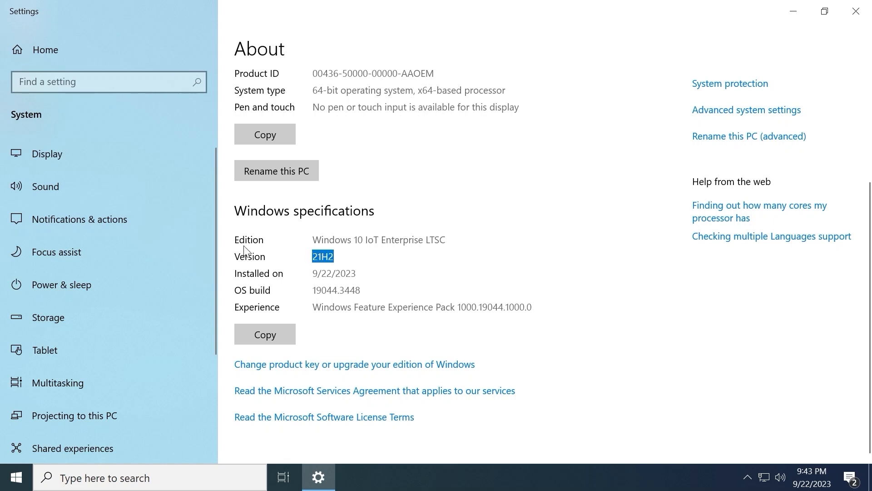
pyautogui.scroll(-3)
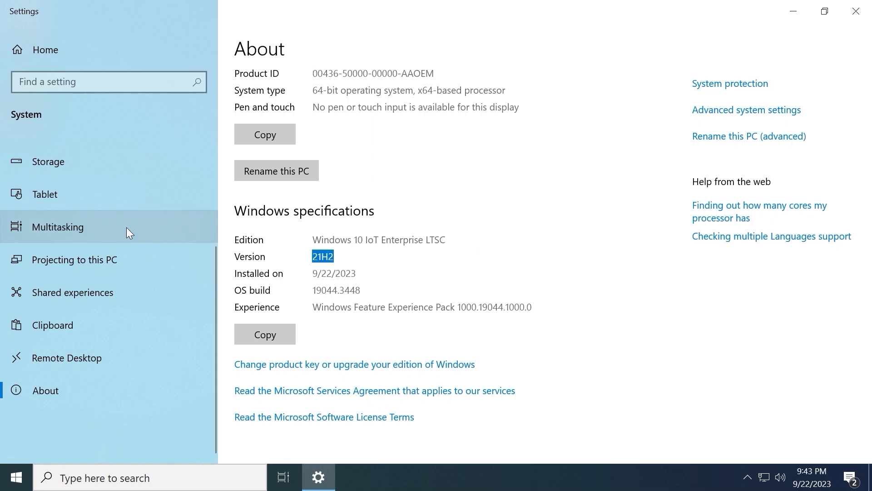
pyautogui.moveTo(71, 72)
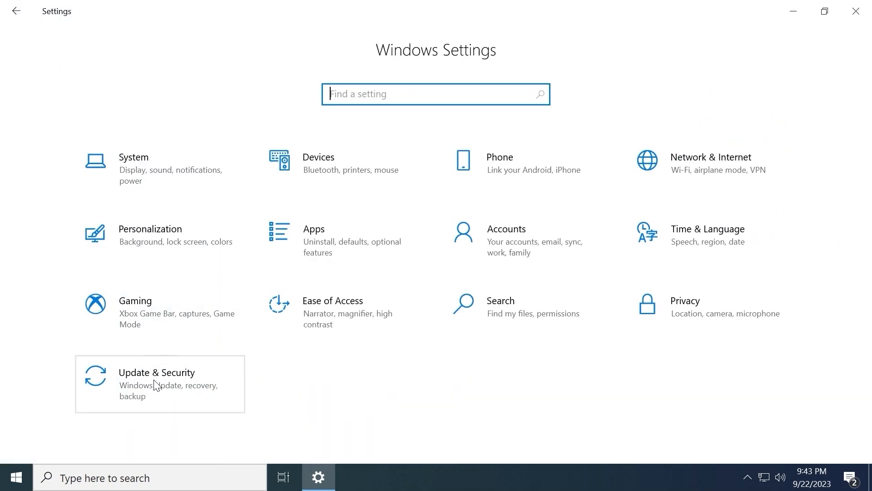
# Step: In Update & Security install the pending Defender update, confirm up to date, and close Settings
pyautogui.click(156, 373)
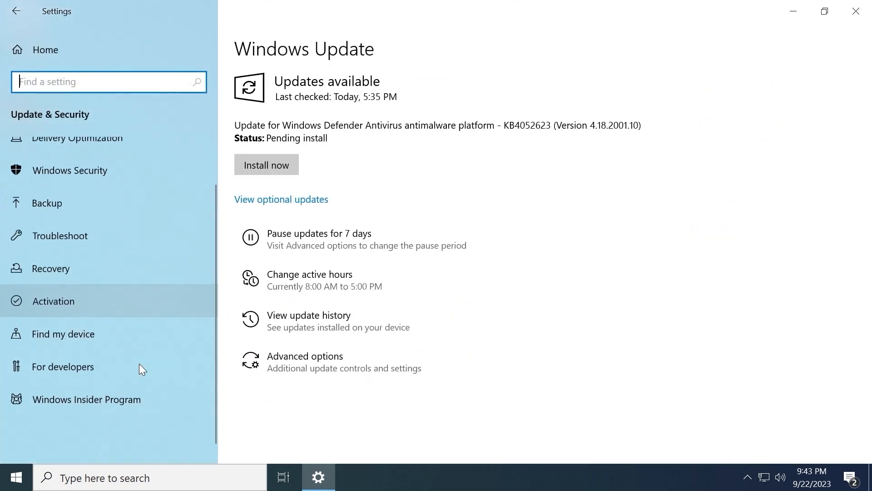
pyautogui.click(266, 165)
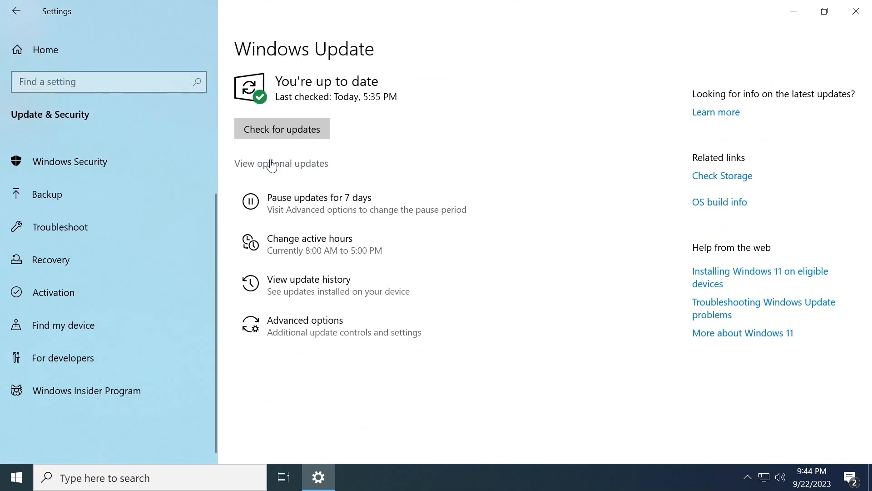
pyautogui.click(281, 129)
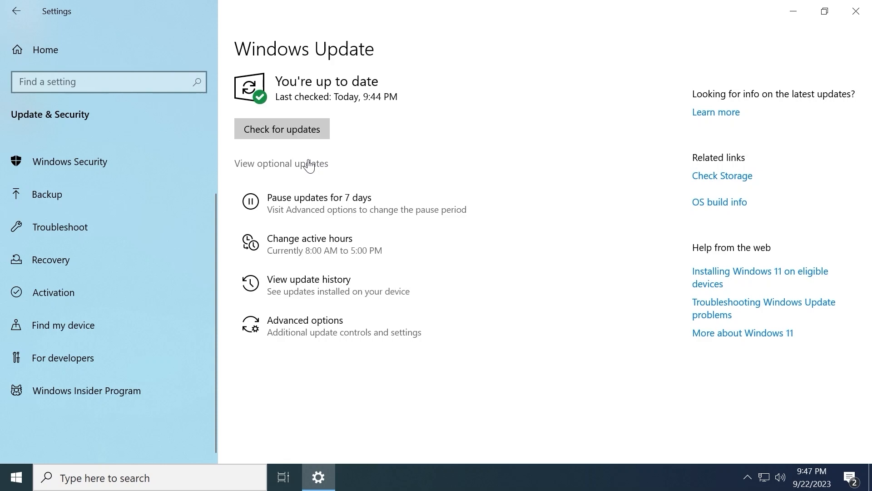
pyautogui.click(855, 11)
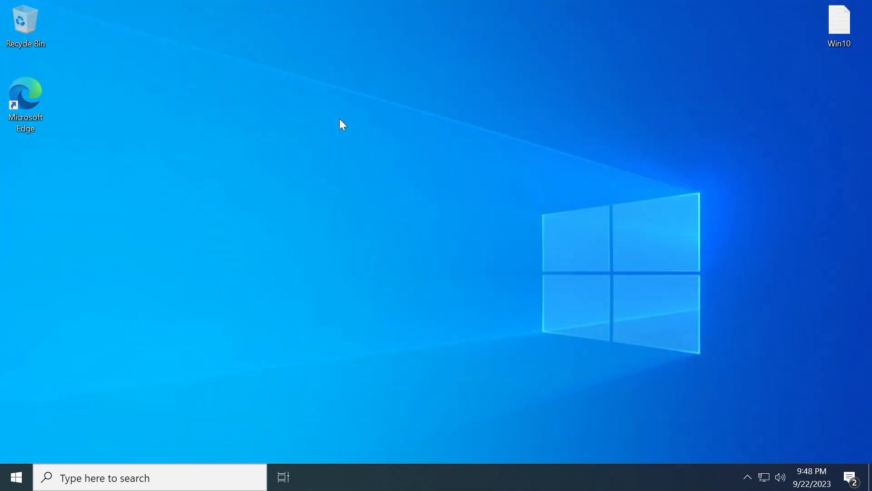